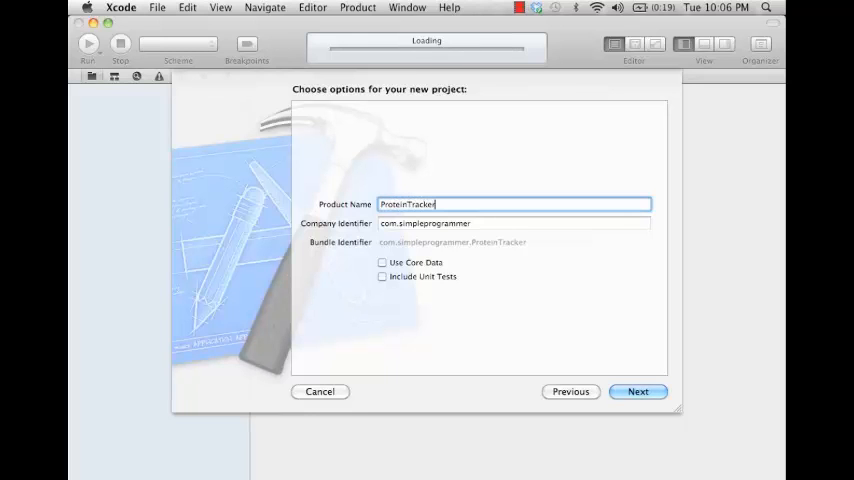
Accept the ProteinTracker project options and create the project in the Documents folder.
left_click(638, 392)
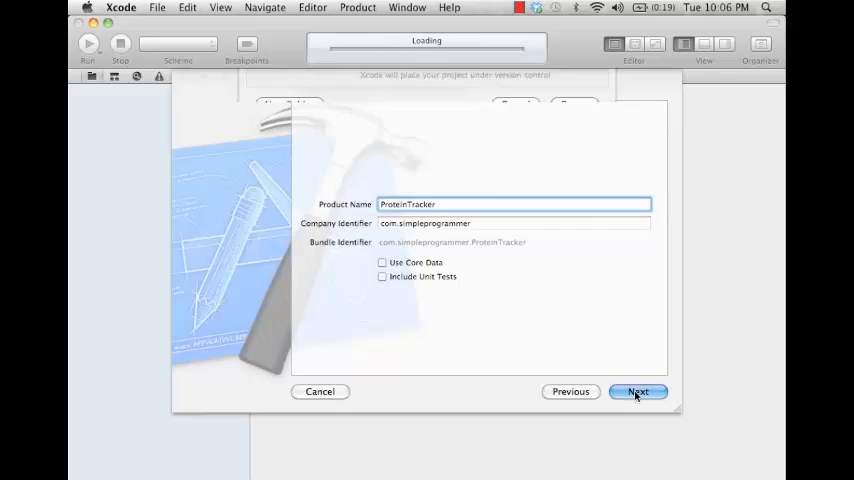
left_click(638, 392)
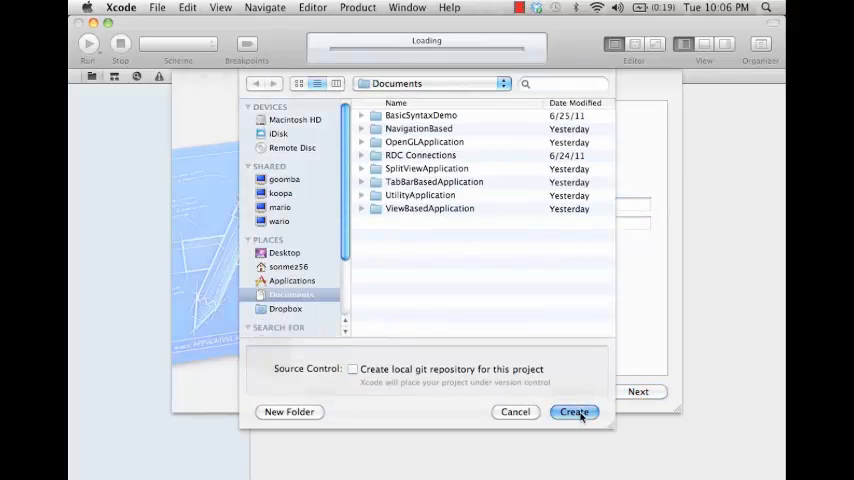
left_click(574, 412)
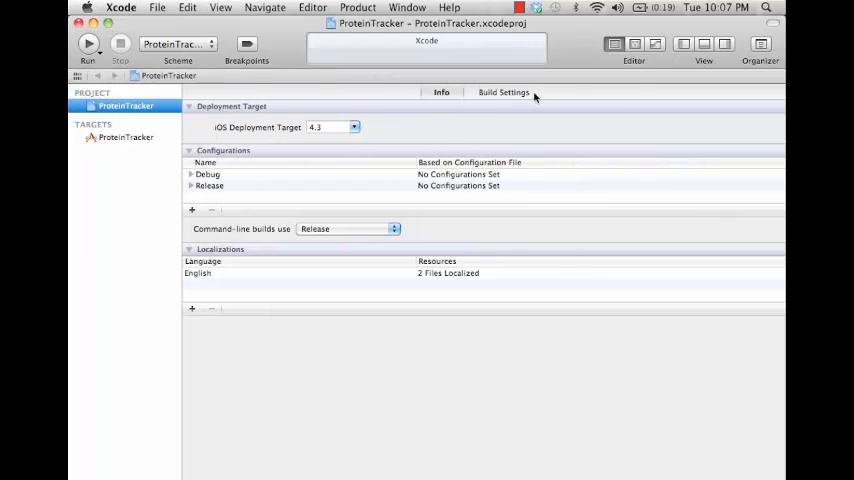
mouse_move(310, 144)
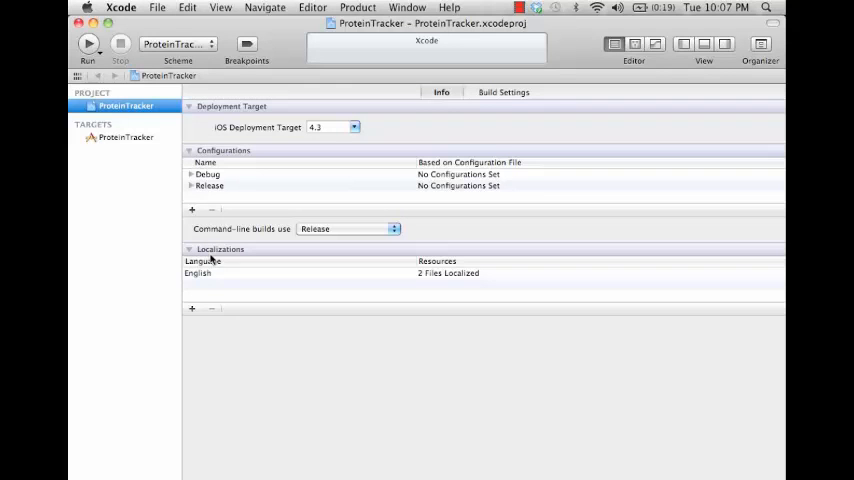
Show the project's Build Settings in Combined view with one resolved value per setting.
left_click(192, 308)
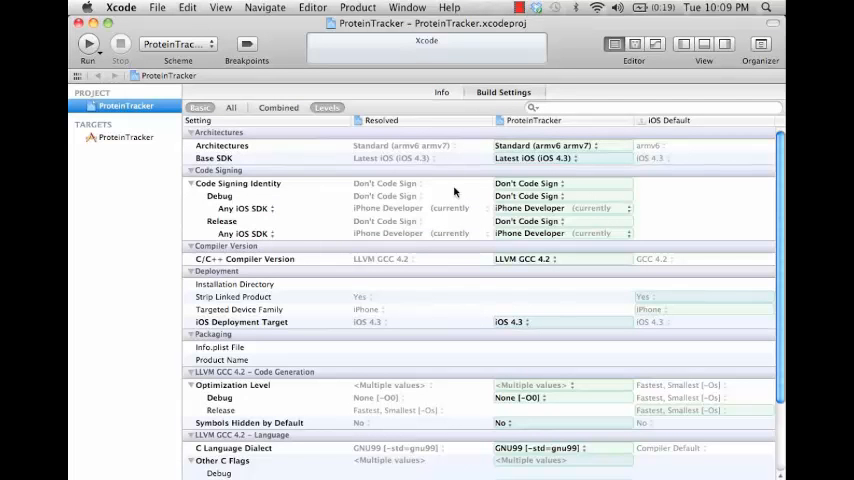
mouse_move(472, 160)
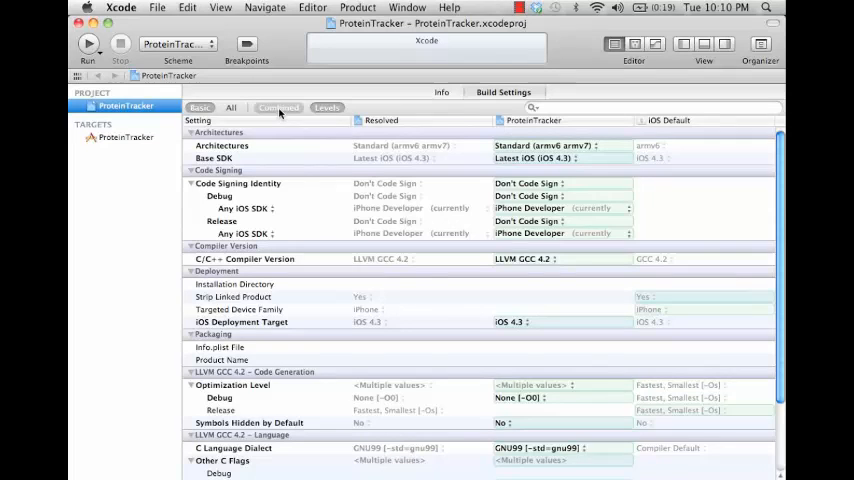
left_click(278, 108)
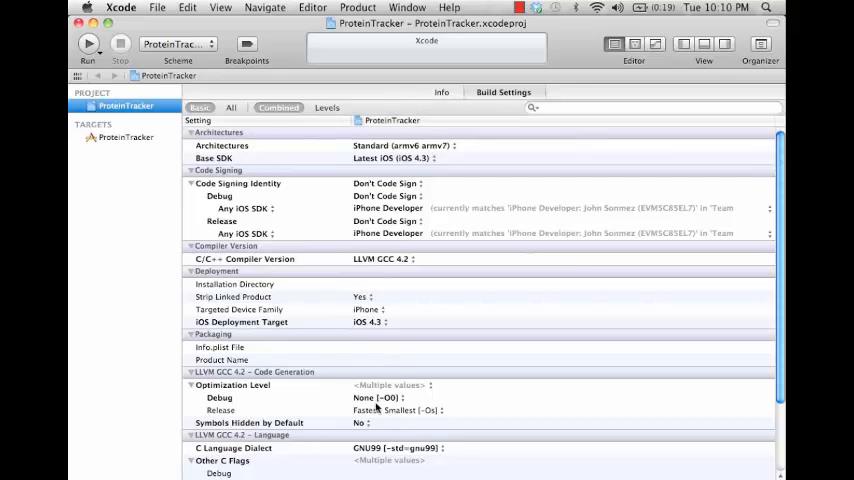
mouse_move(400, 290)
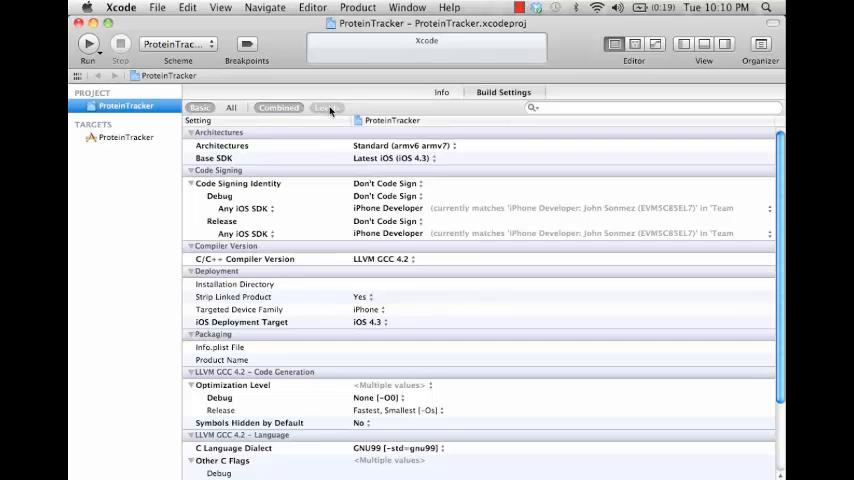
Switch the Build Settings back to the Levels breakdown of resolved, project and iOS default values.
left_click(326, 108)
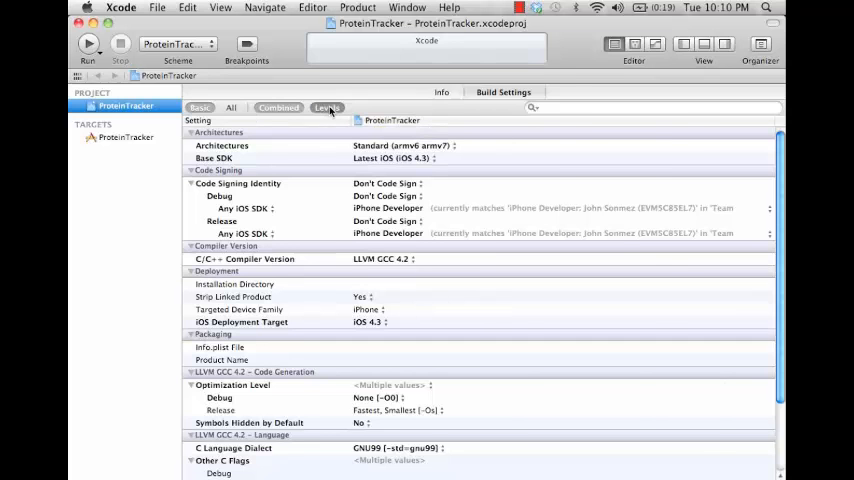
left_click(328, 108)
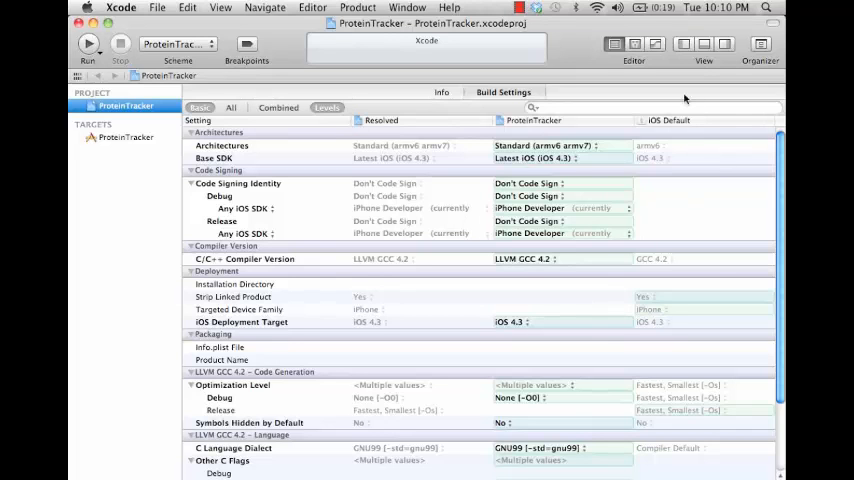
mouse_move(644, 204)
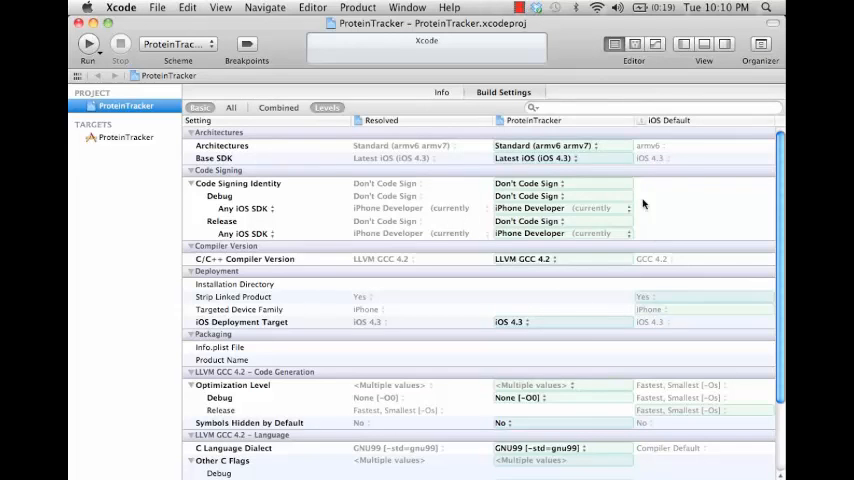
mouse_move(632, 208)
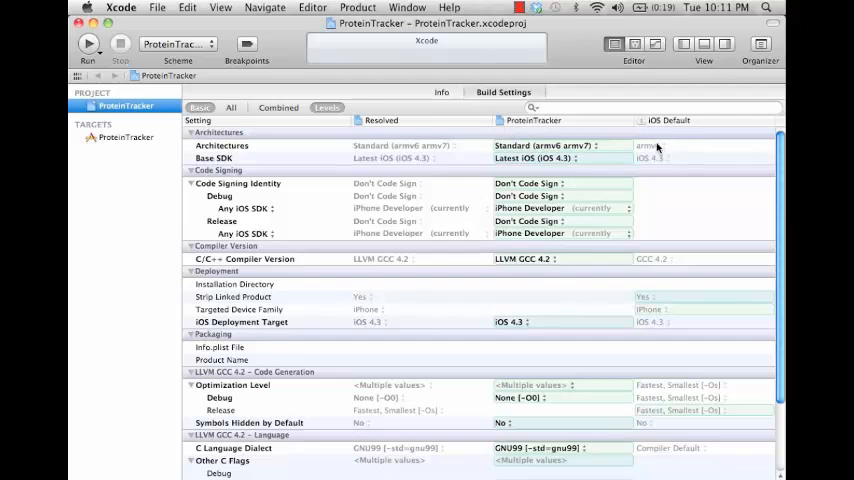
mouse_move(508, 136)
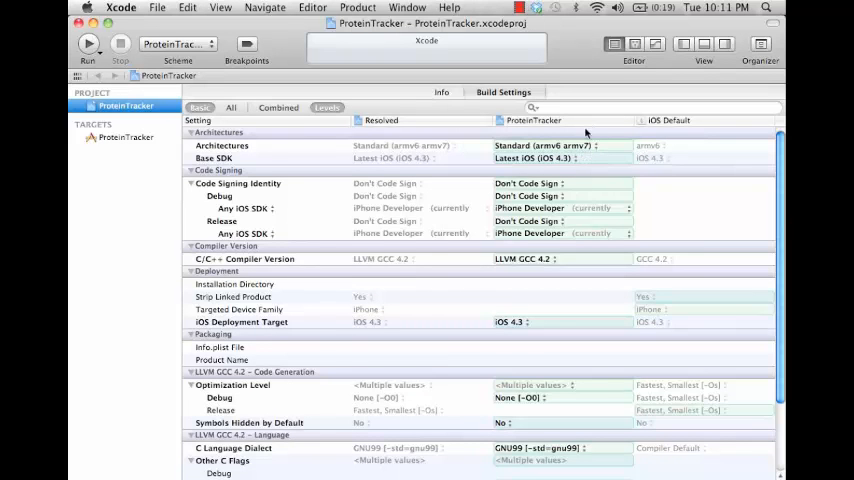
mouse_move(660, 122)
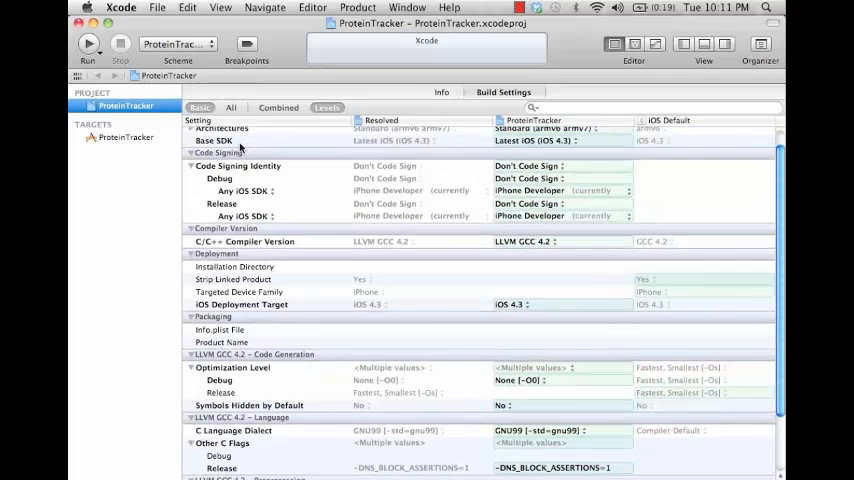
List All build settings, scroll through them, and filter the settings for 'id'.
scroll("down", 3)
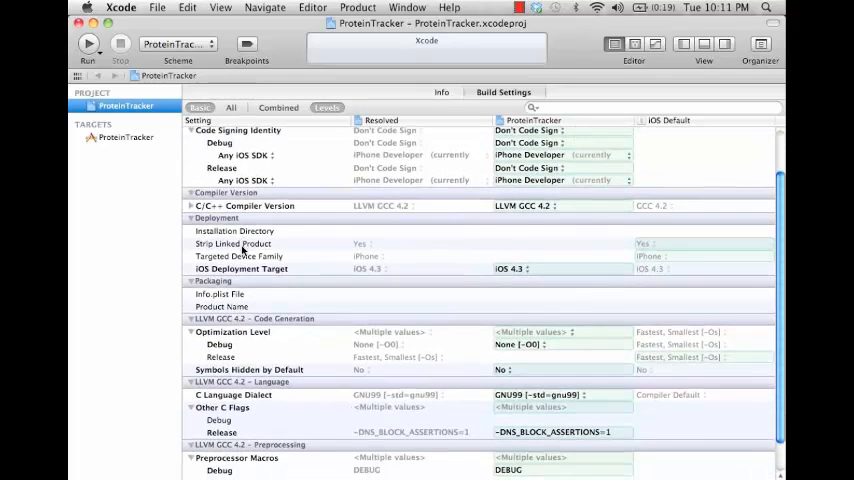
scroll("down", 3)
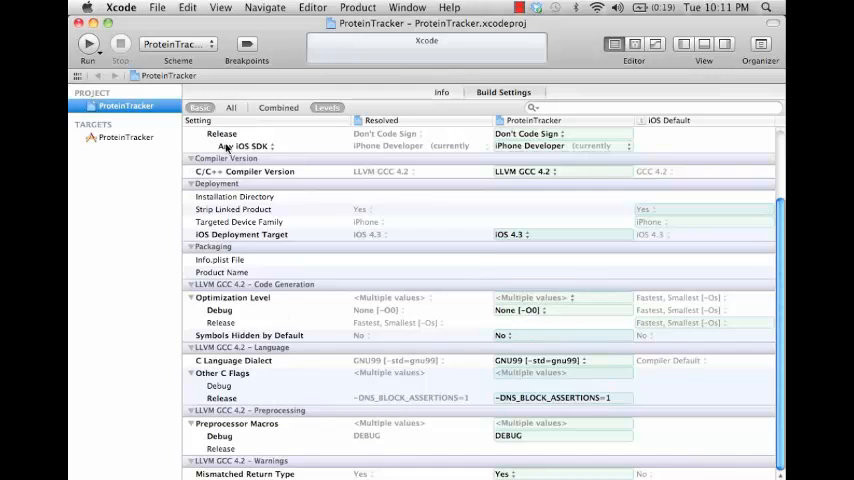
left_click(232, 108)
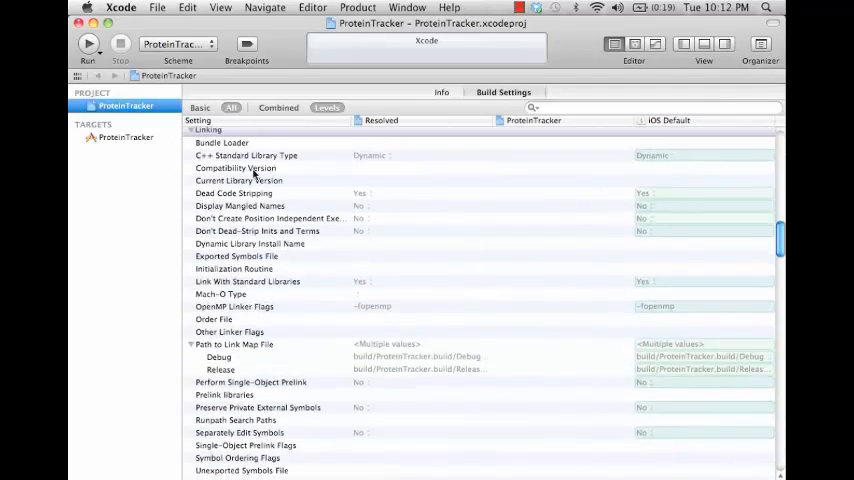
scroll("down", 3)
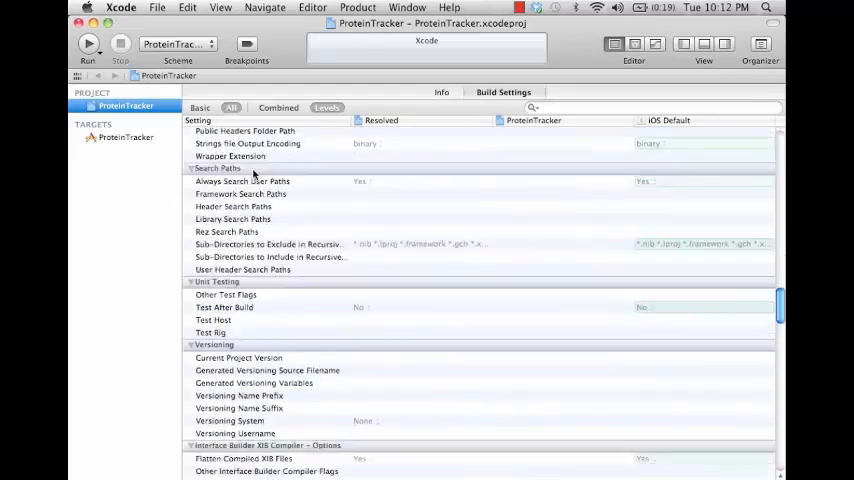
scroll("down", 3)
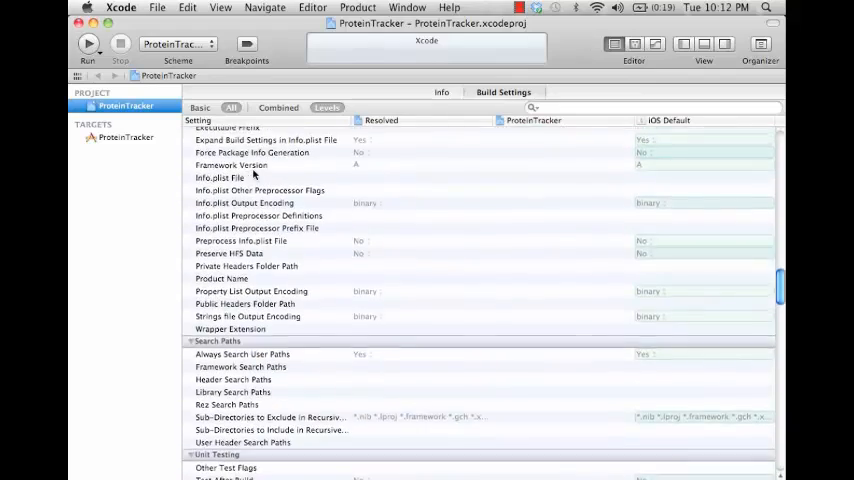
scroll("down", 3)
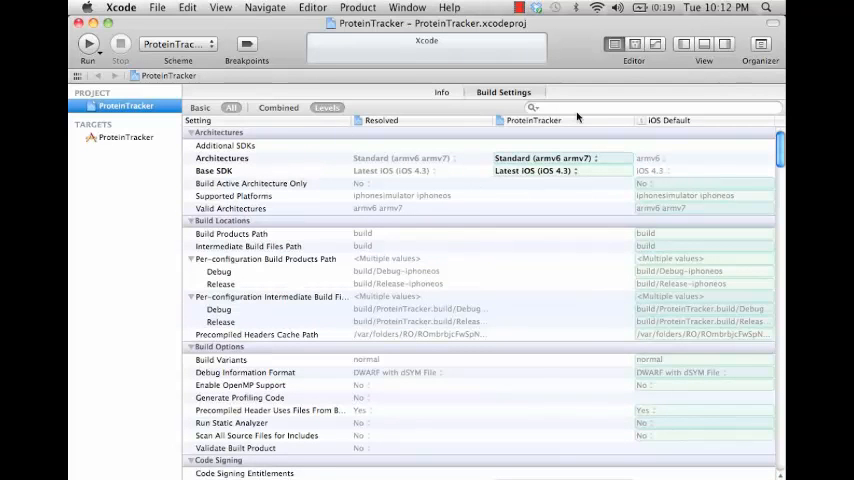
type("id")
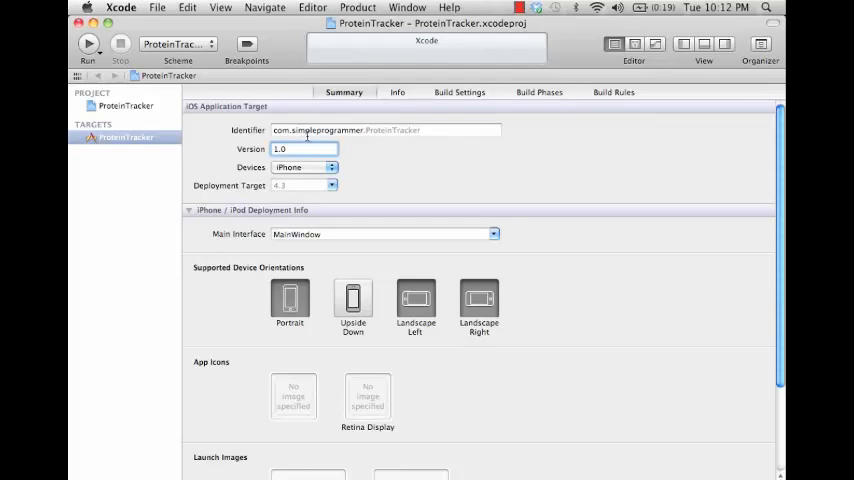
Keep iPhone as the target device family and review the rest of the Summary settings.
left_click(304, 168)
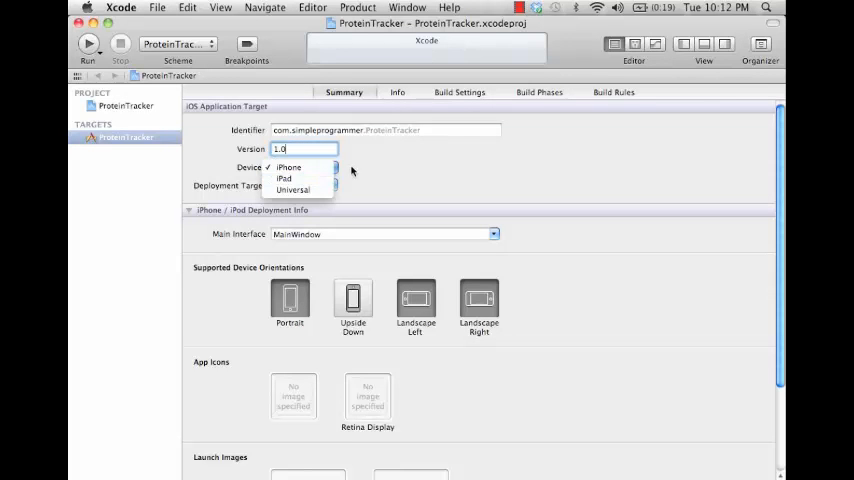
left_click(288, 168)
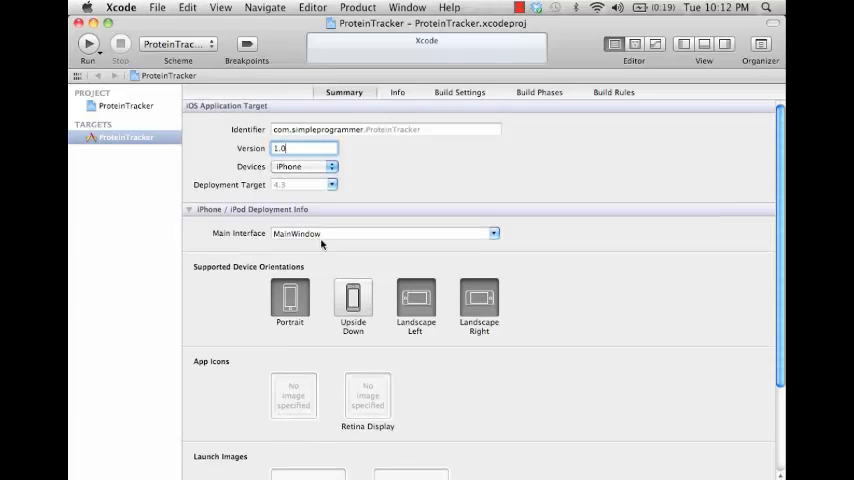
scroll("down", 3)
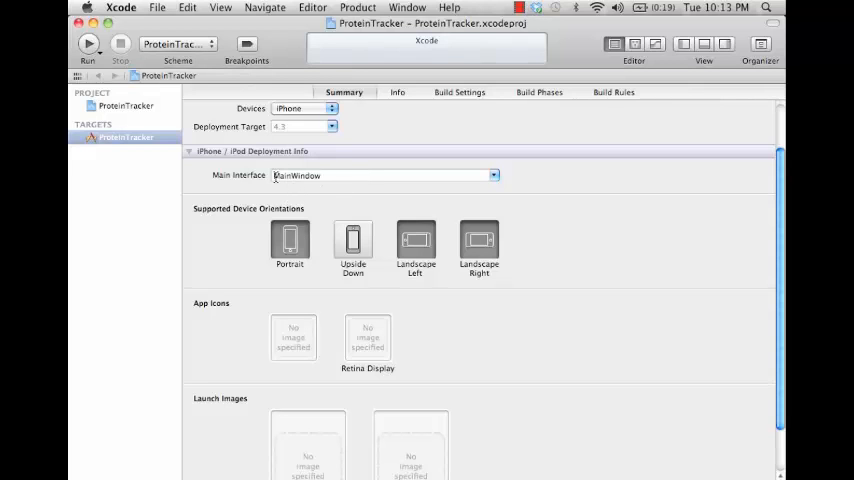
mouse_move(244, 216)
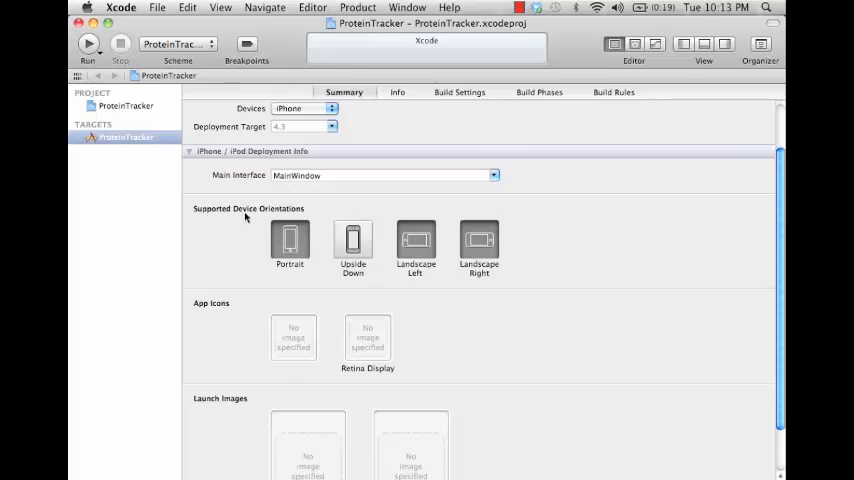
scroll("down", 3)
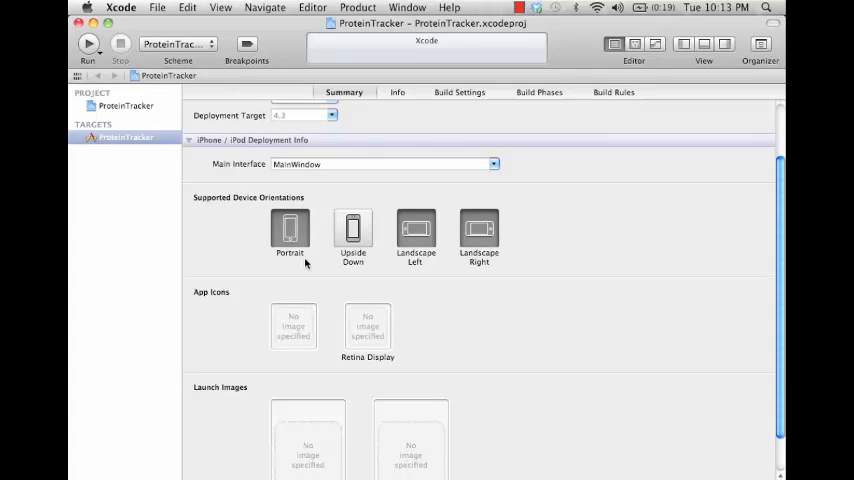
scroll("down", 3)
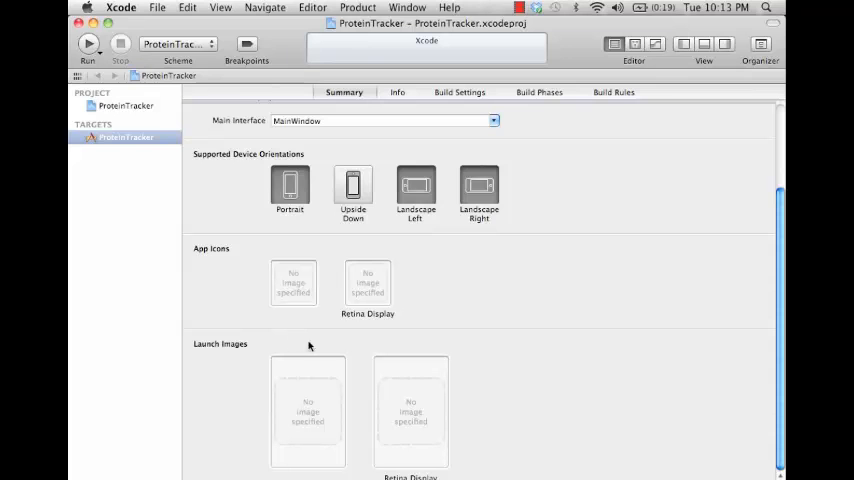
mouse_move(376, 356)
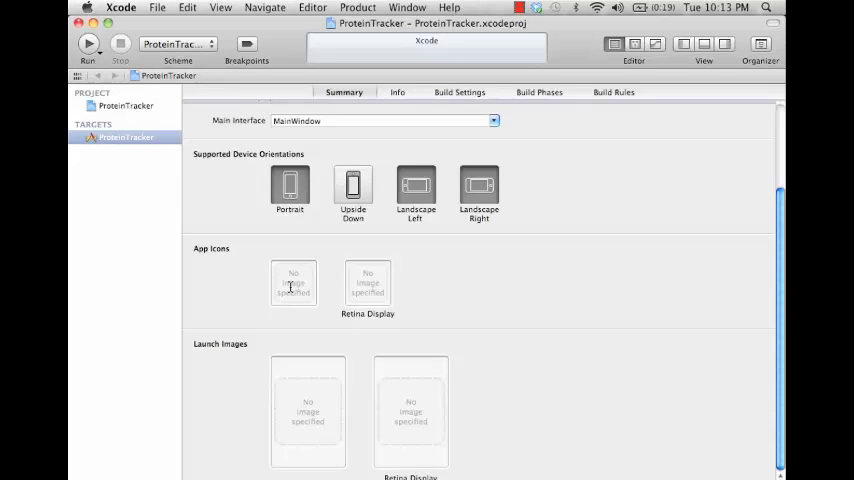
mouse_move(380, 64)
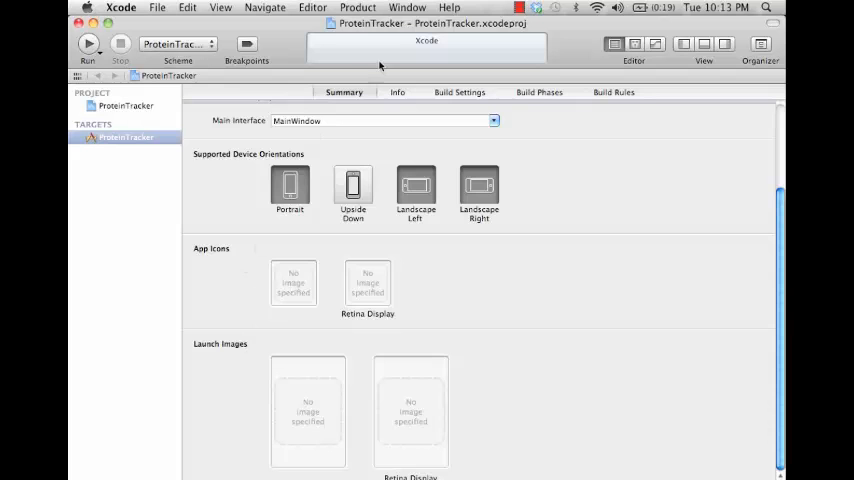
Show the target's Info properties: bundle name, identifier, version 1.0 and main nib base name.
left_click(396, 92)
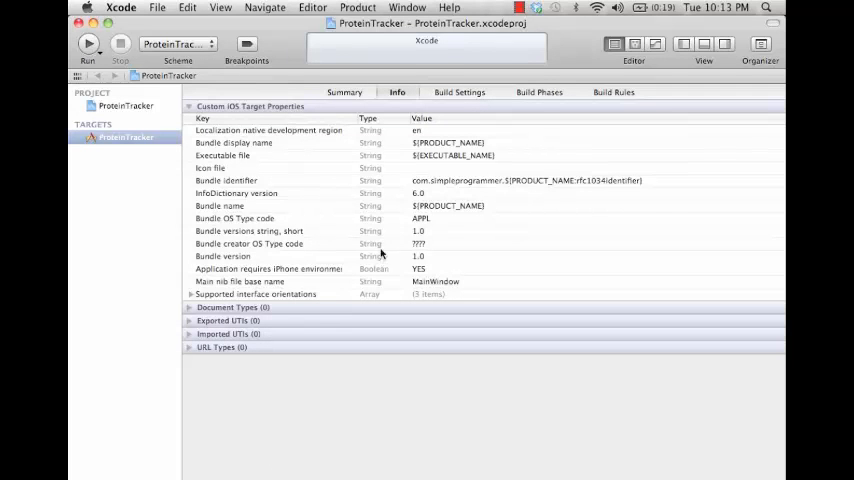
mouse_move(324, 240)
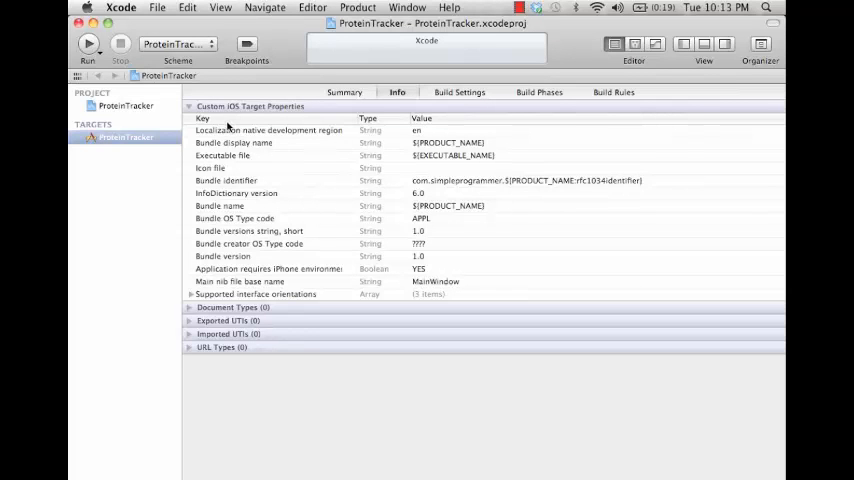
mouse_move(224, 314)
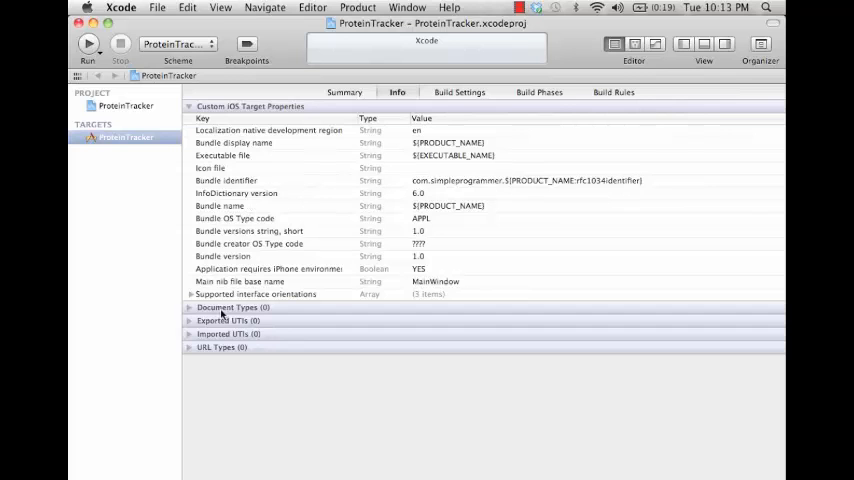
mouse_move(236, 308)
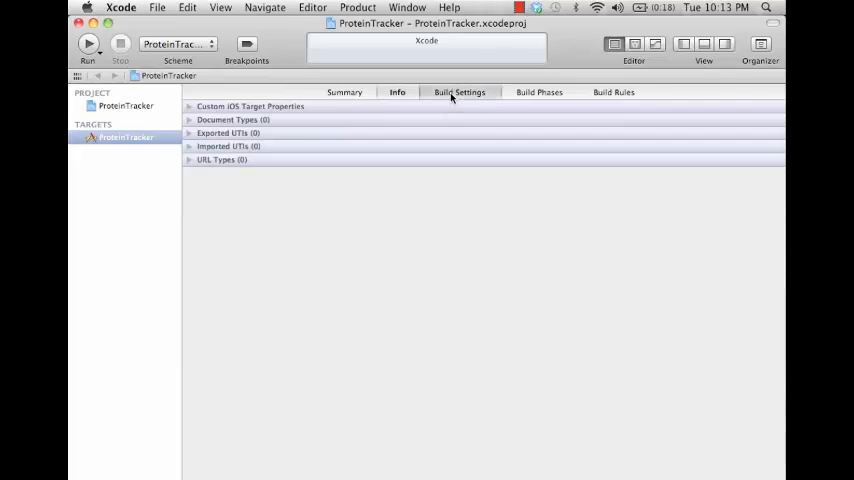
Show the target's build settings by level, from architectures down through code signing.
left_click(460, 92)
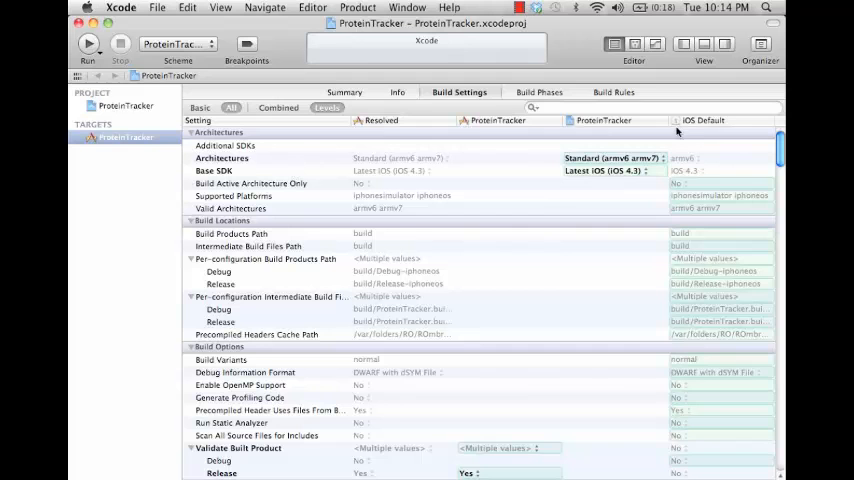
mouse_move(708, 128)
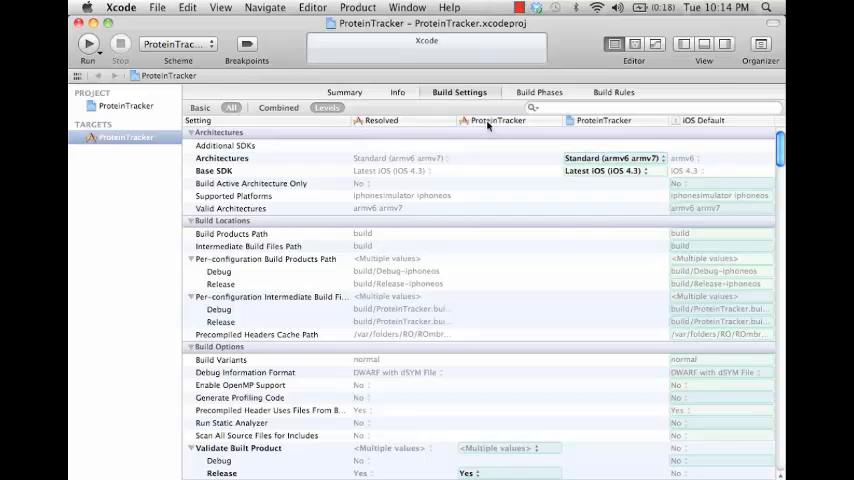
mouse_move(710, 132)
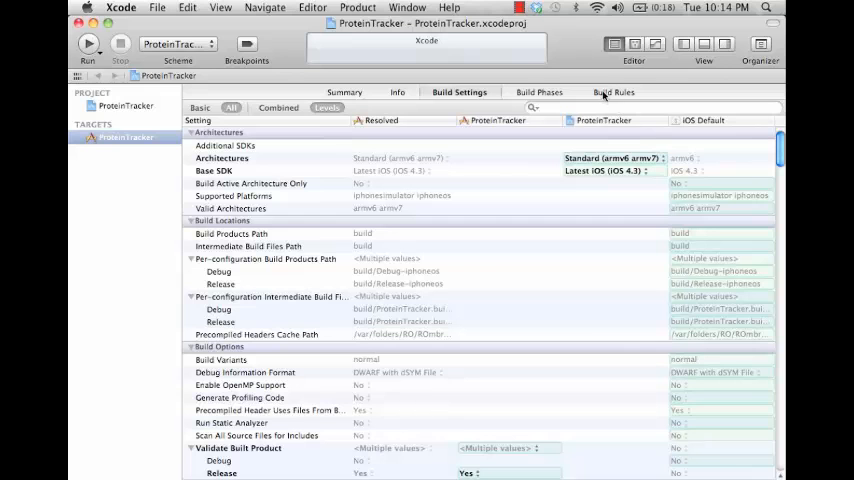
mouse_move(604, 284)
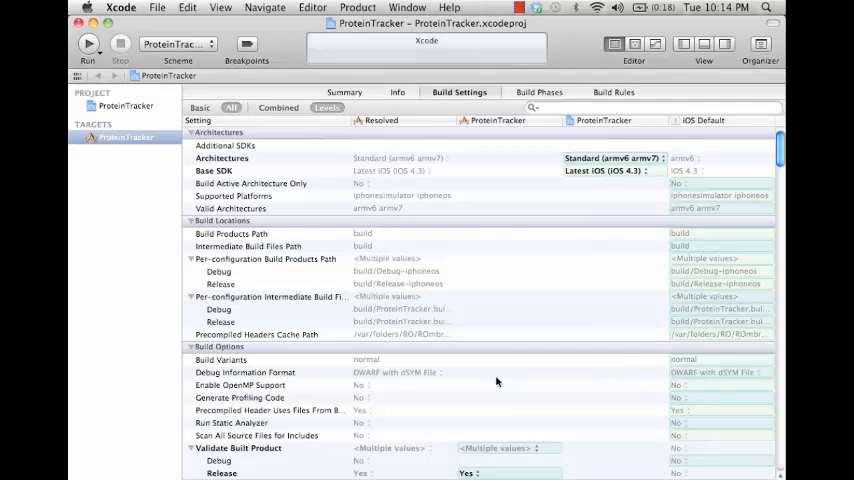
scroll("down", 3)
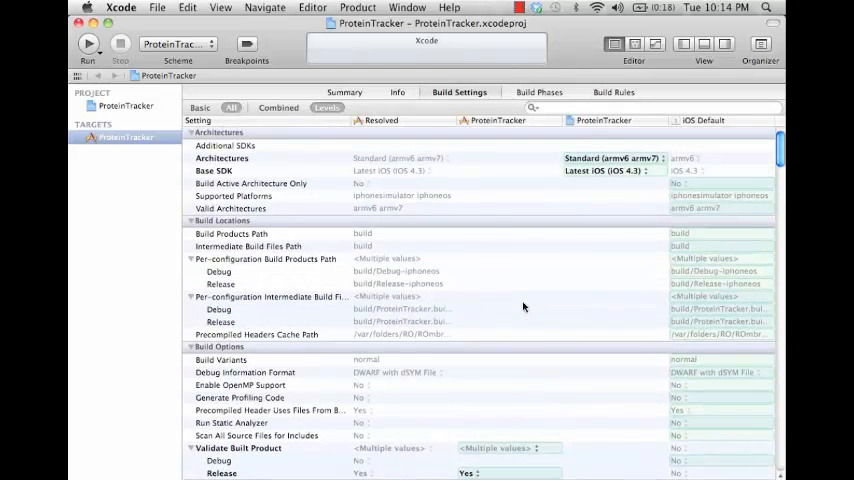
scroll("down", 3)
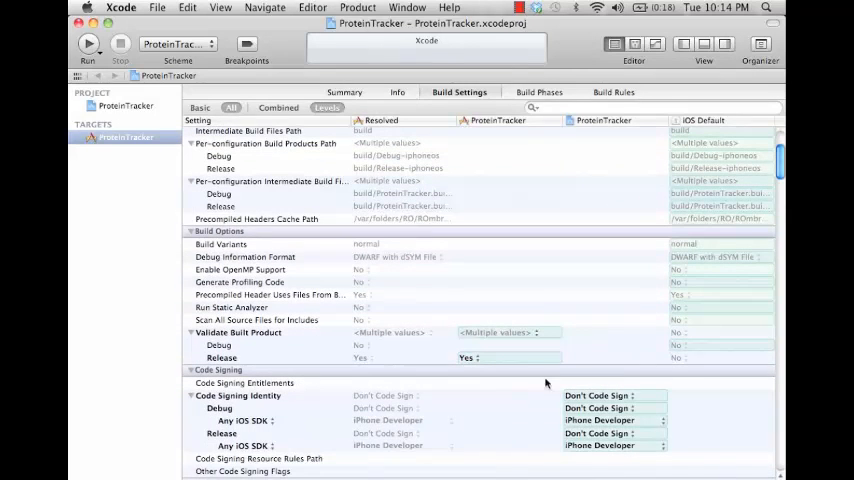
mouse_move(700, 320)
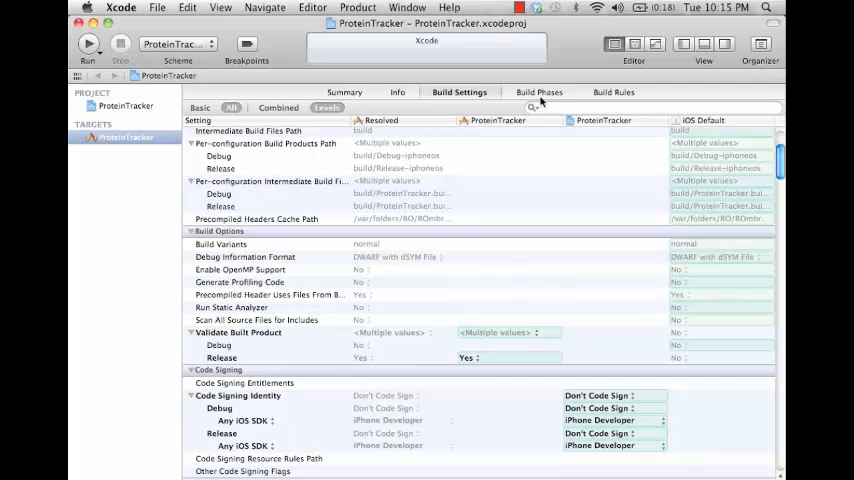
Expand the target dependencies, linked libraries and bundle resources phases and list the Add Build Phase options.
left_click(540, 92)
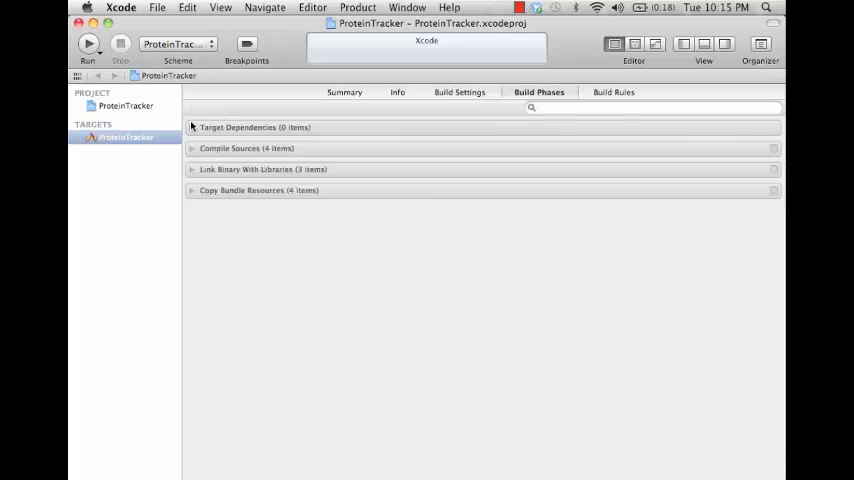
left_click(192, 128)
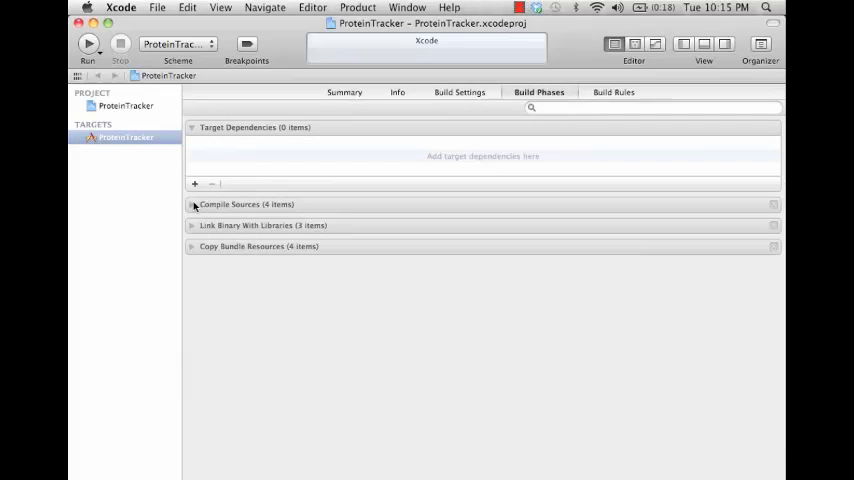
mouse_move(216, 164)
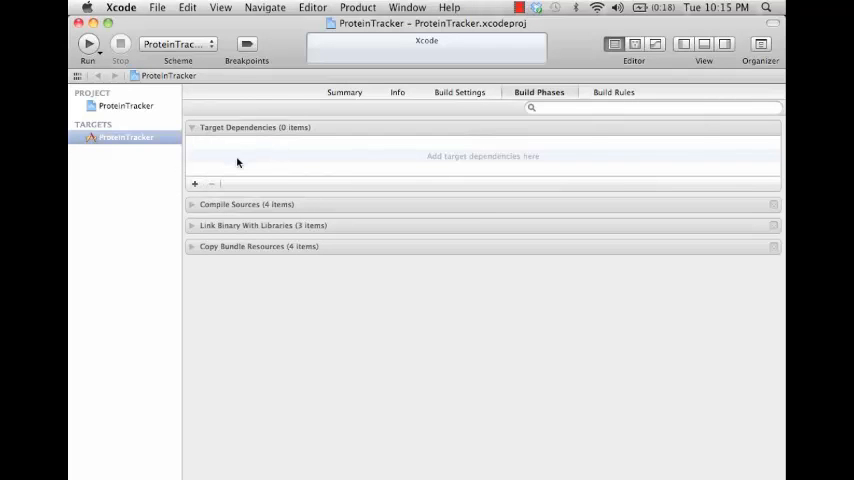
mouse_move(244, 174)
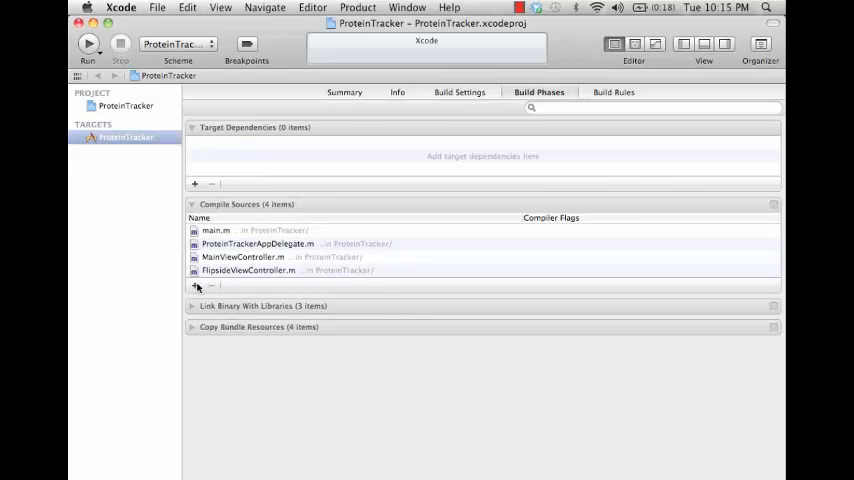
left_click(192, 306)
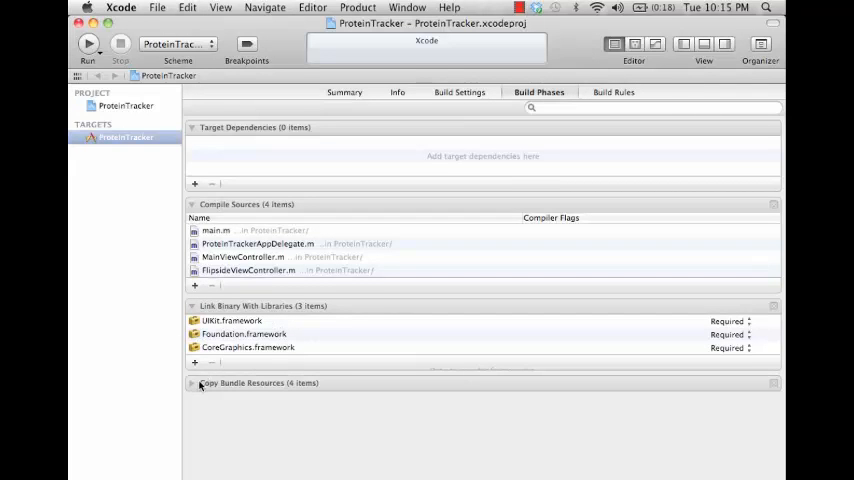
left_click(192, 384)
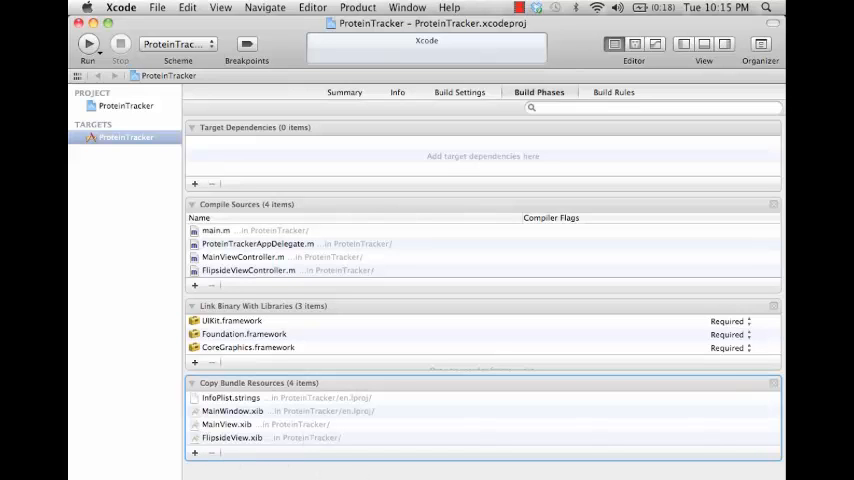
left_click(196, 452)
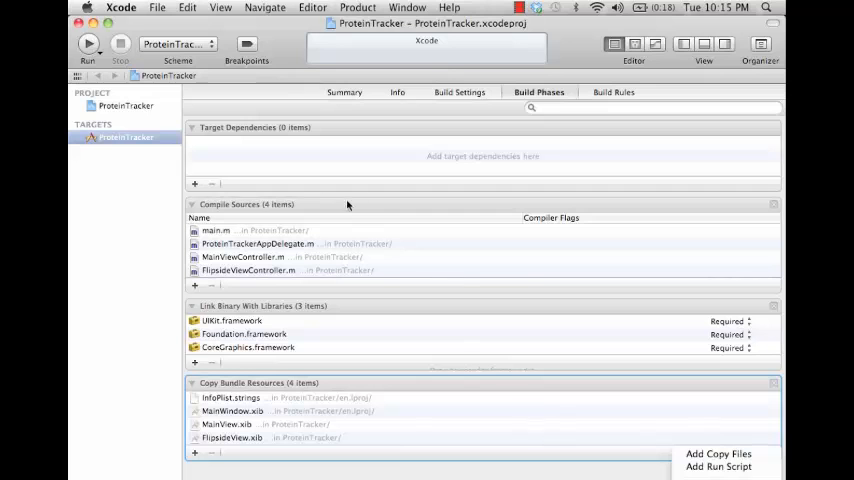
mouse_move(718, 454)
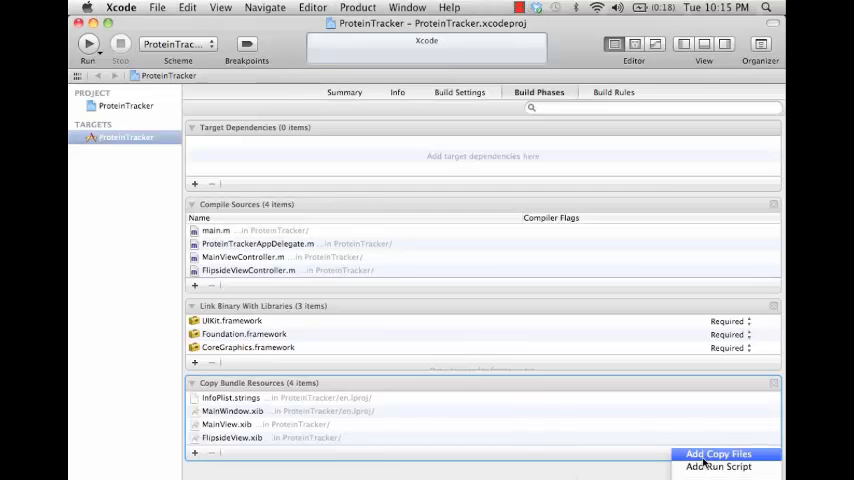
mouse_move(718, 466)
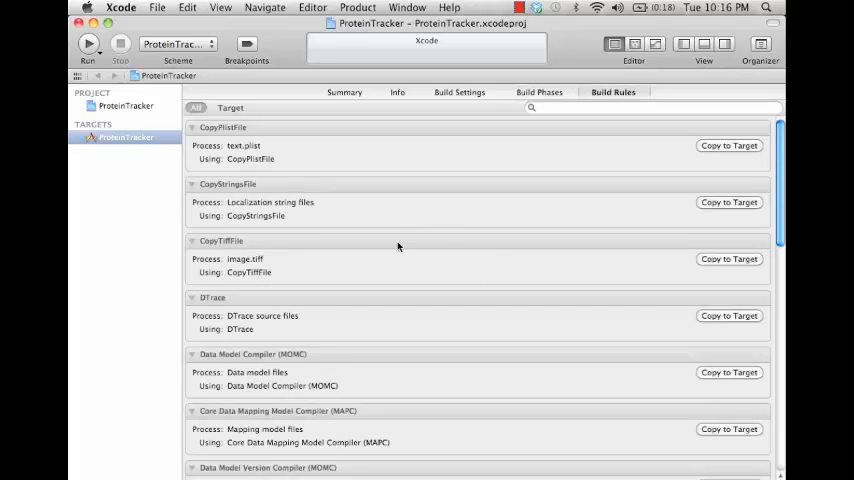
scroll("down", 3)
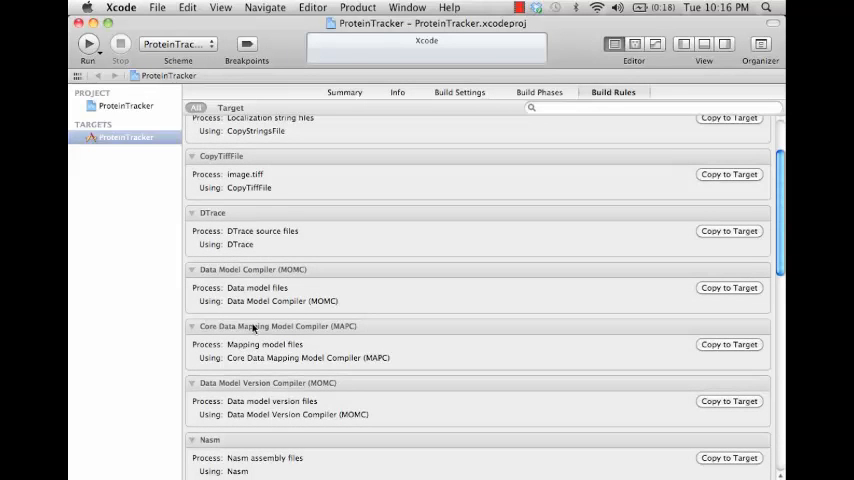
scroll("down", 3)
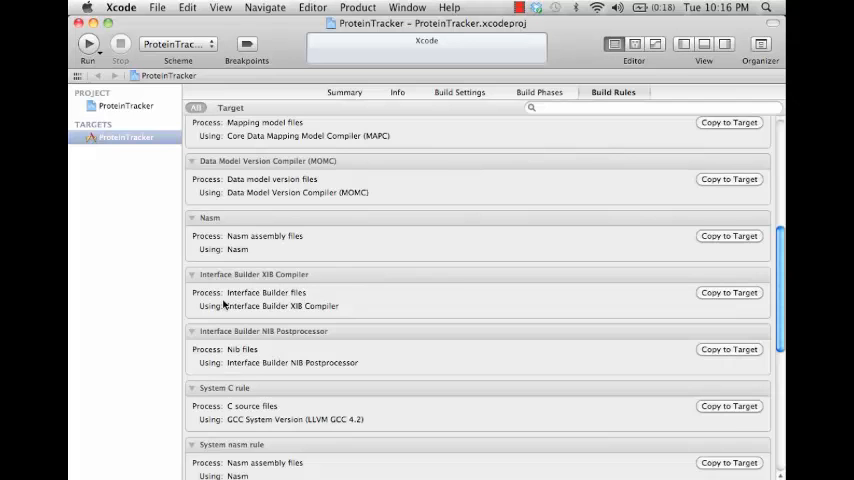
mouse_move(344, 312)
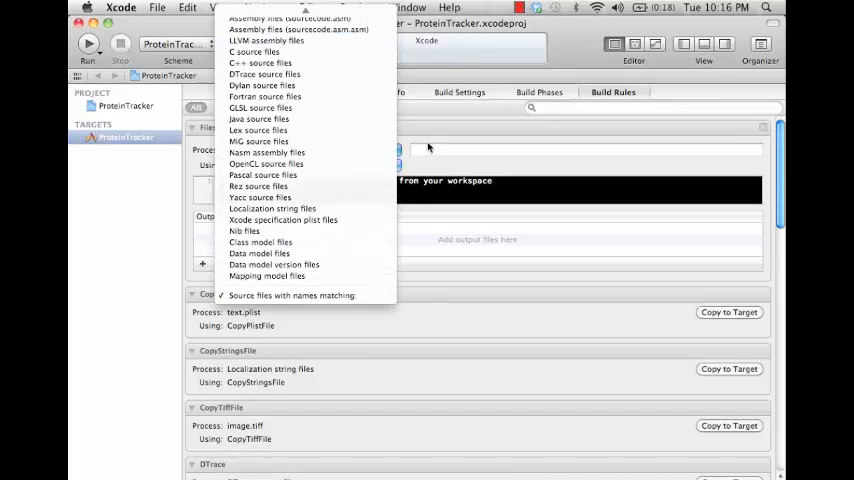
mouse_move(500, 148)
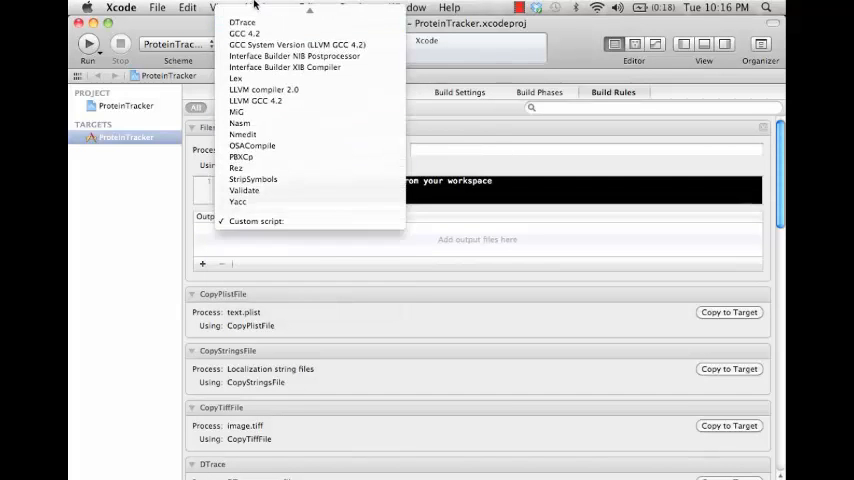
left_click(256, 220)
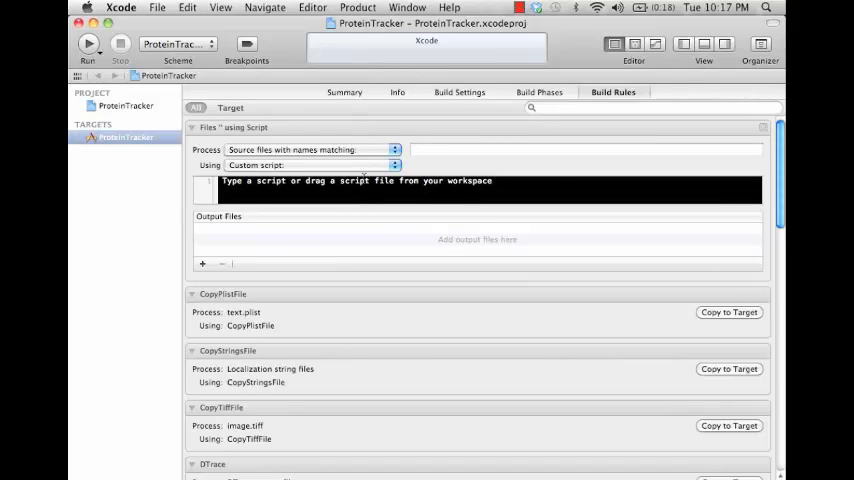
mouse_move(478, 176)
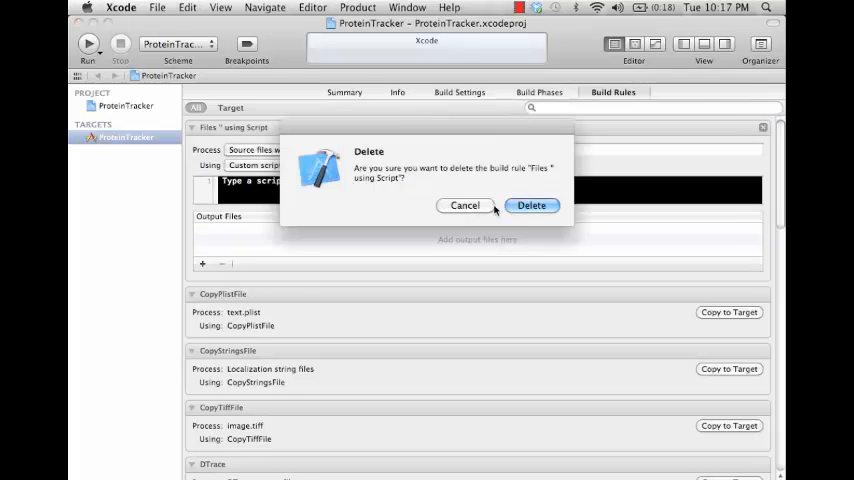
left_click(532, 204)
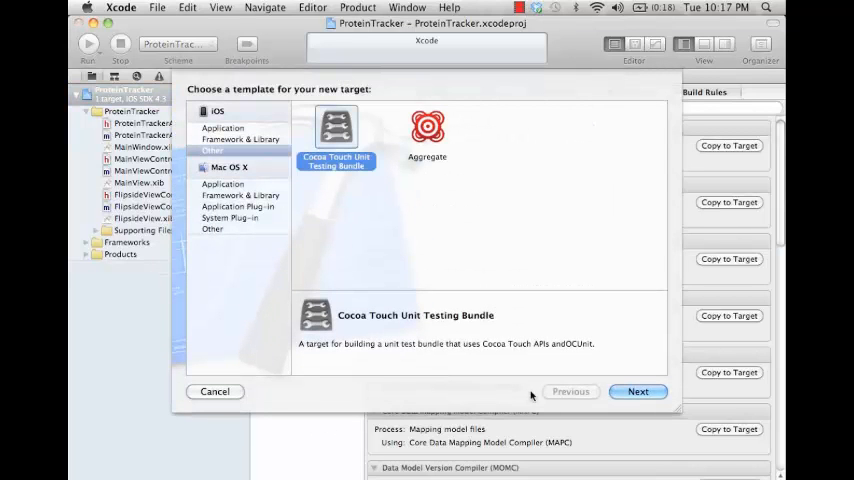
Cancel the new target template sheet, leaving ProteinTracker as the sole target.
left_click(216, 392)
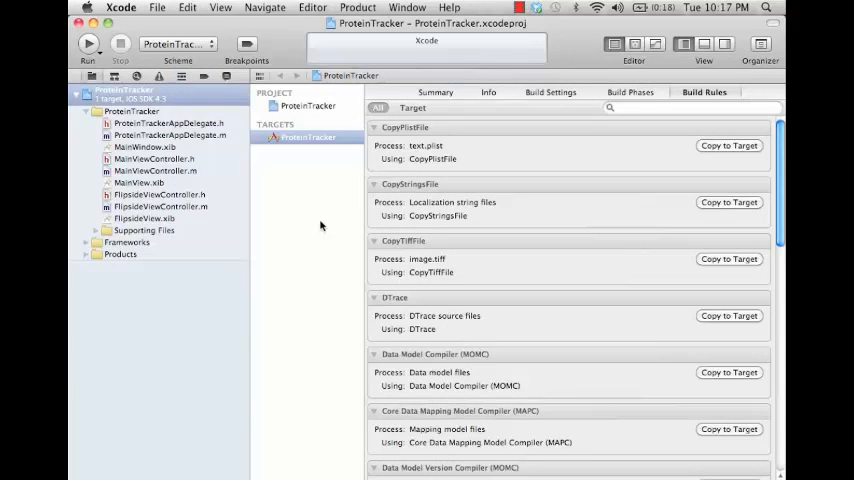